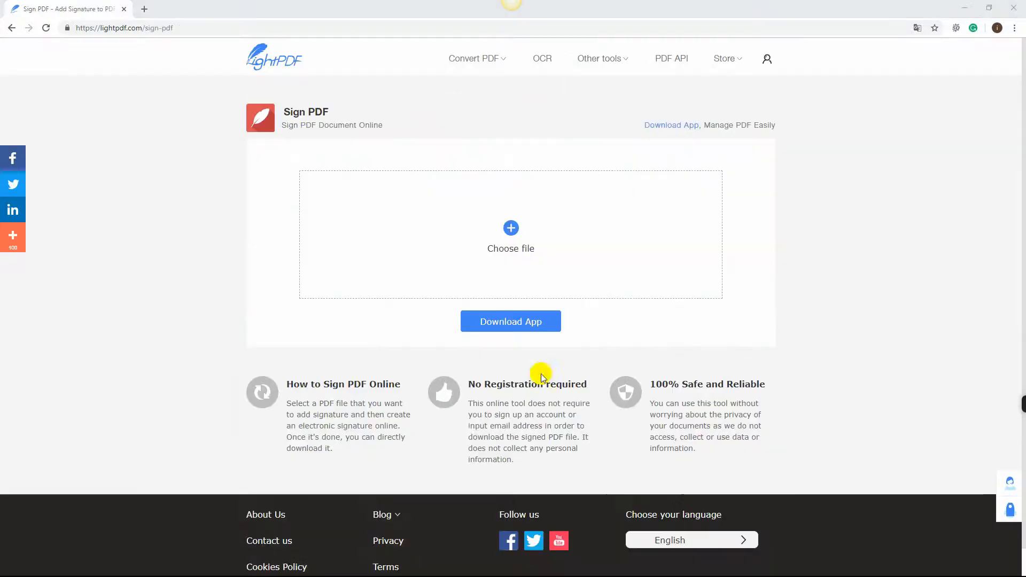
Upload sample01.pdf into LightPDF's Sign PDF tool.
left_click(511, 236)
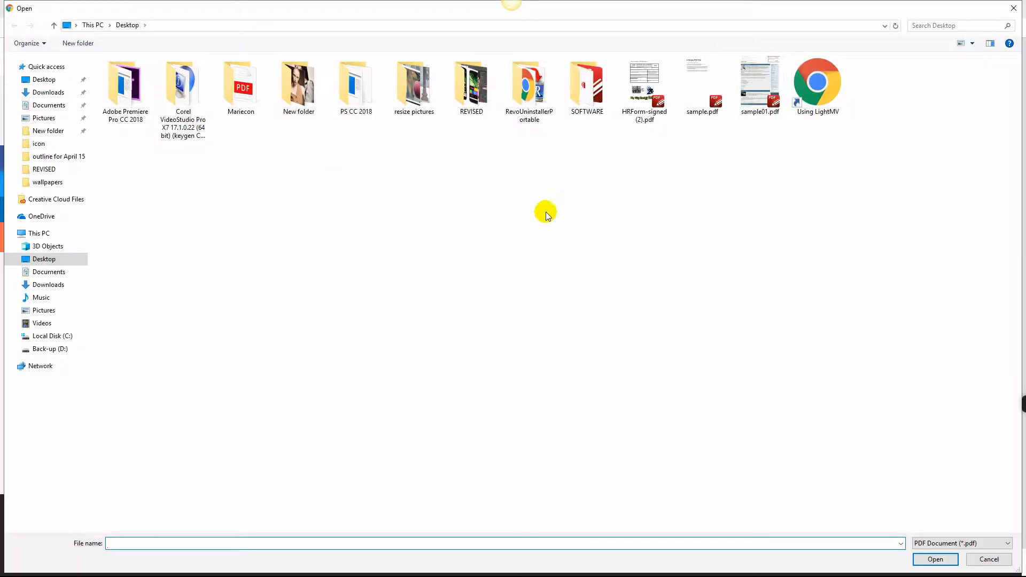
left_click(933, 559)
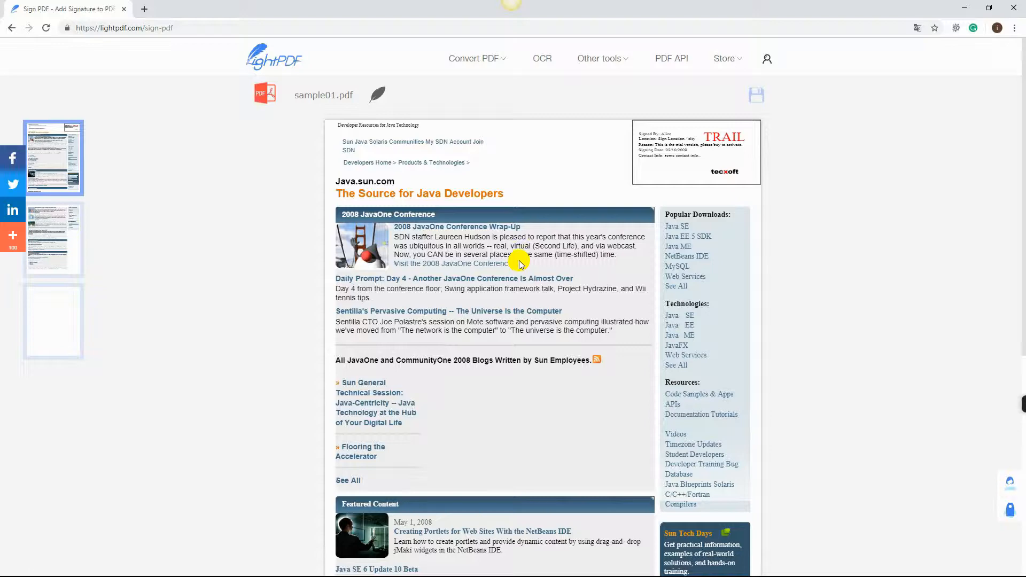
Draw a handwritten signature, place it on page one, and save sample01-signed.pdf.
left_click(377, 95)
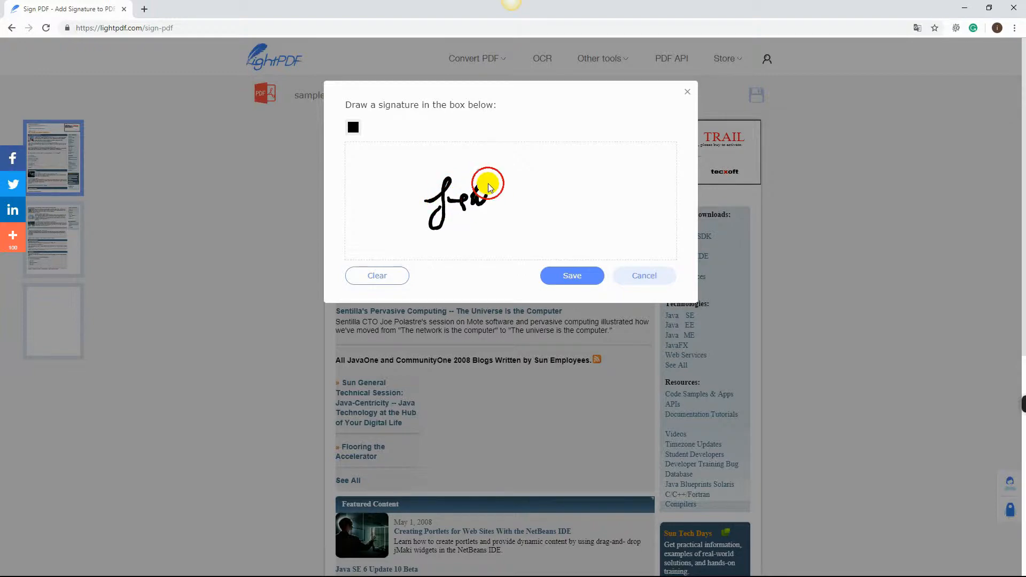
left_click(571, 276)
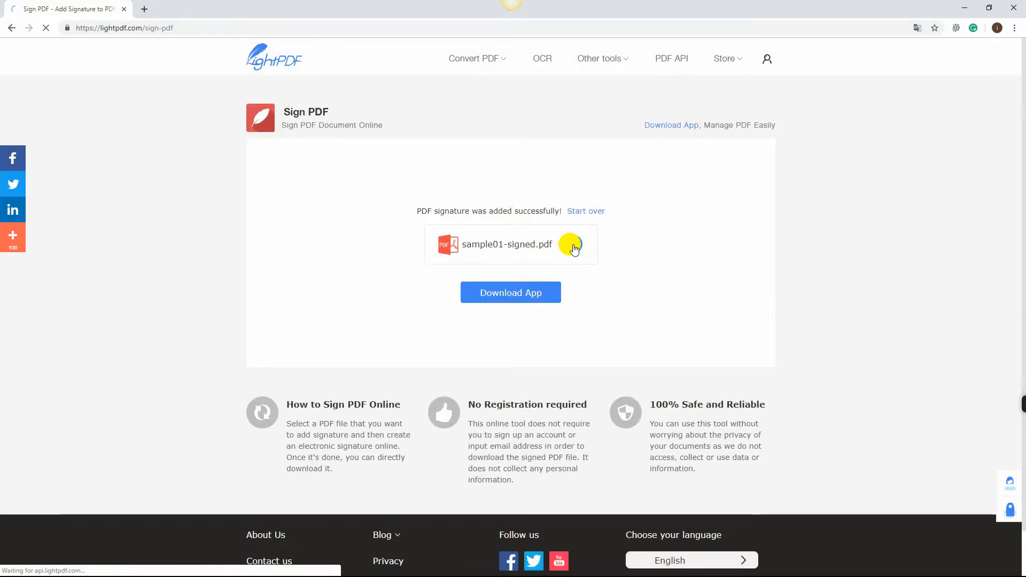
Download sample01-signed.pdf and open it in the browser viewer to check the signature.
left_click(572, 244)
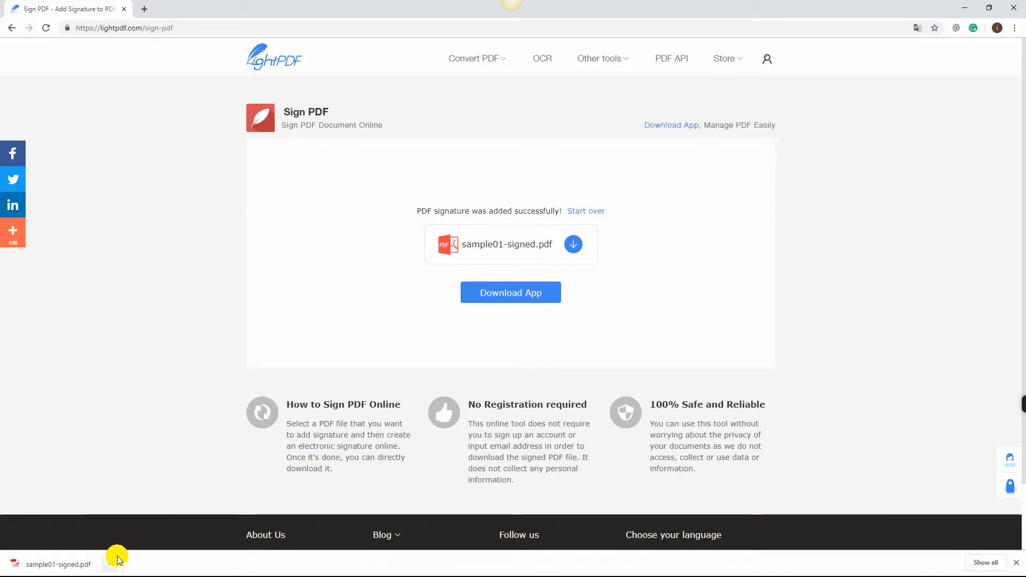
left_click(110, 565)
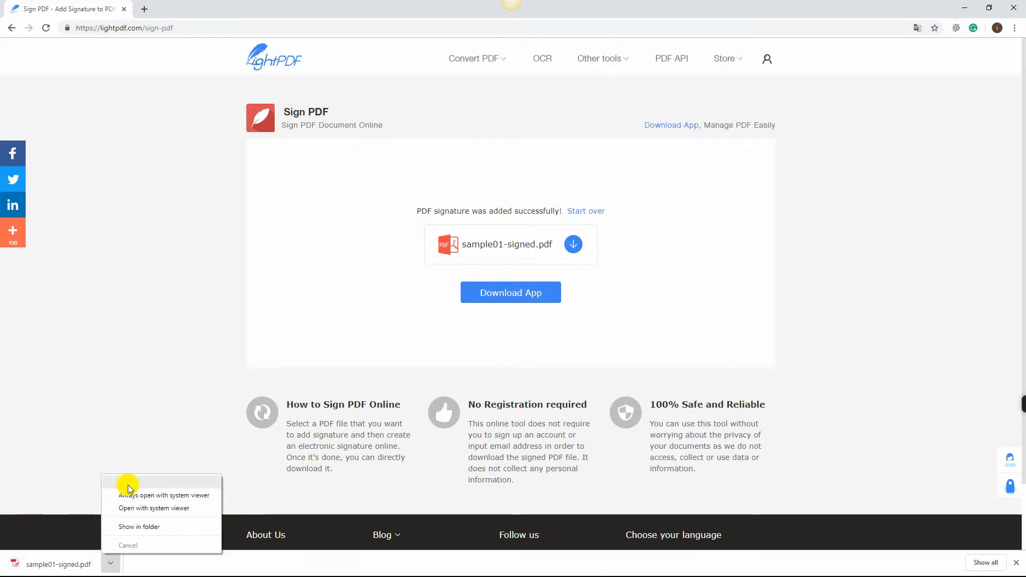
left_click(153, 508)
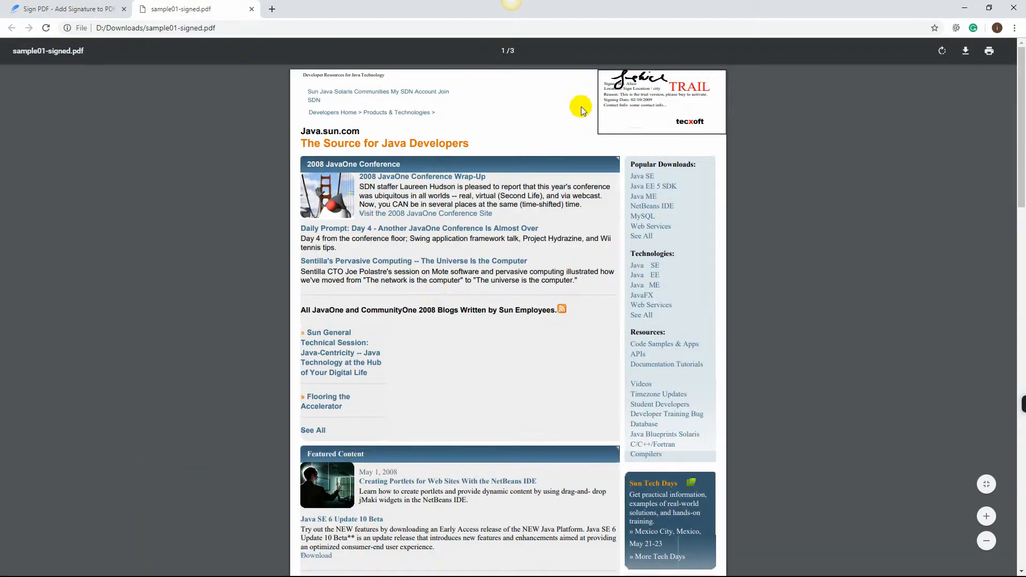
mouse_move(643, 125)
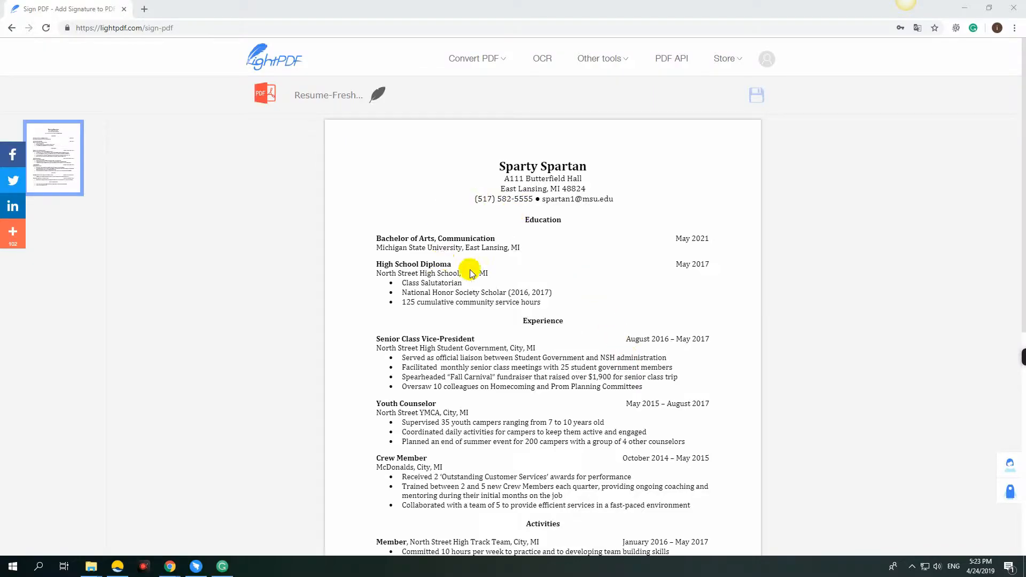
Upload the headshot photo as a signature, place it top right, and save the resume.
left_click(378, 95)
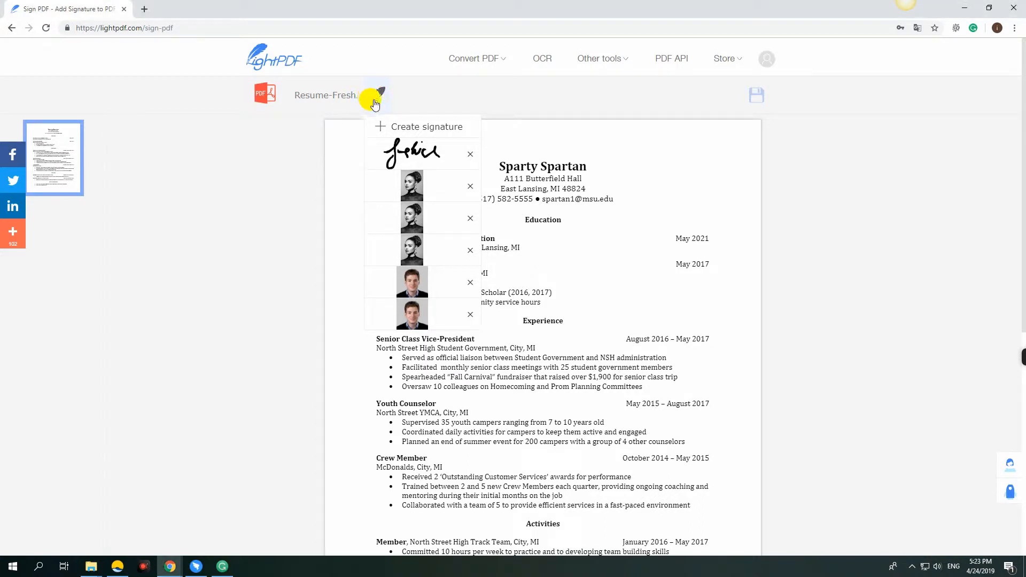
left_click(417, 126)
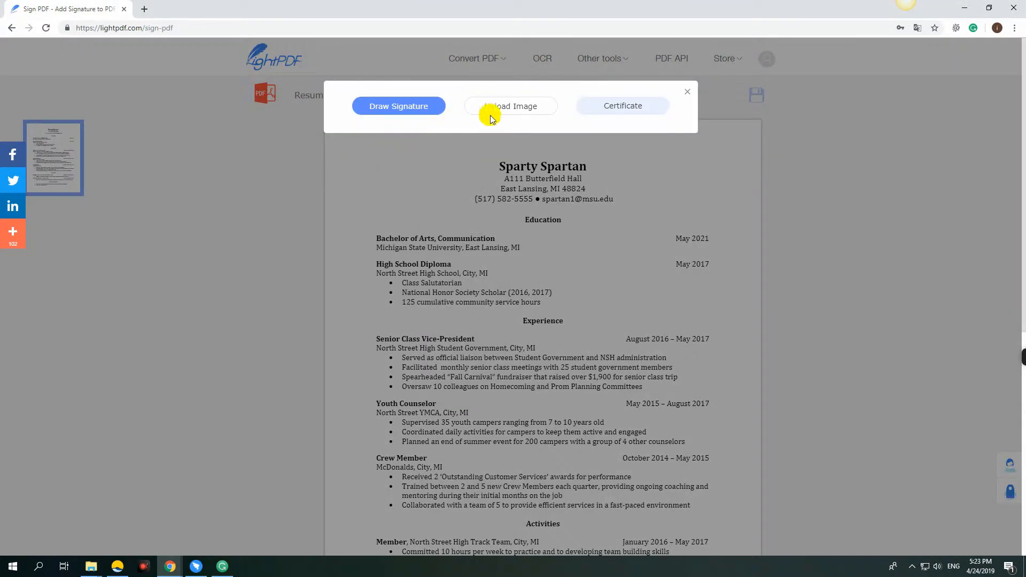
left_click(512, 106)
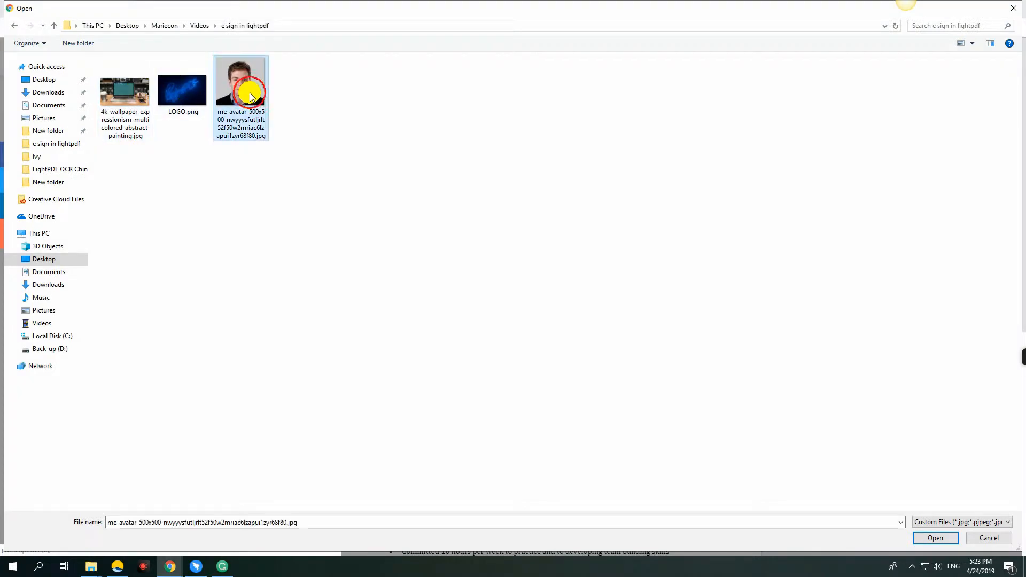
left_click(934, 537)
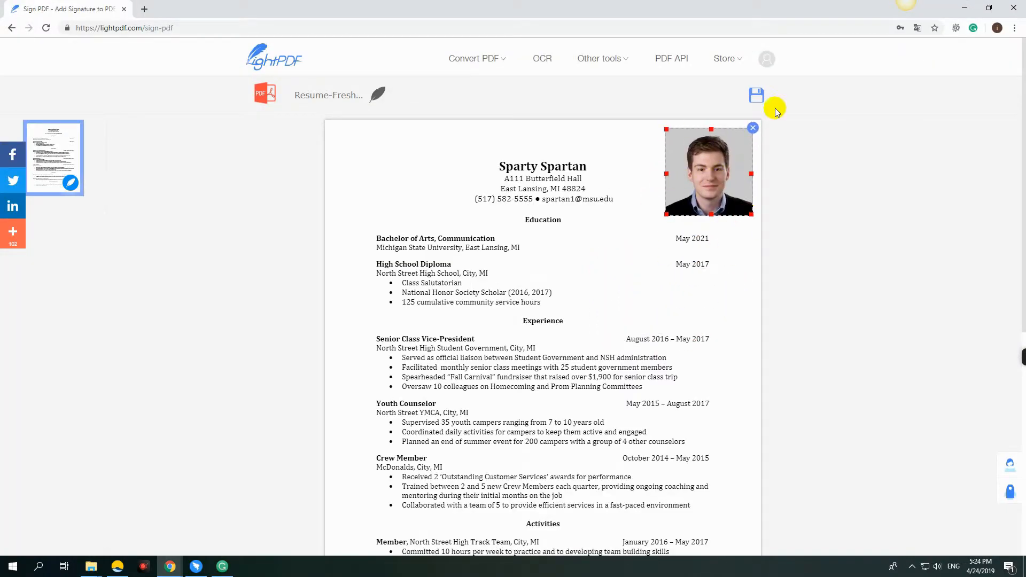
left_click(757, 96)
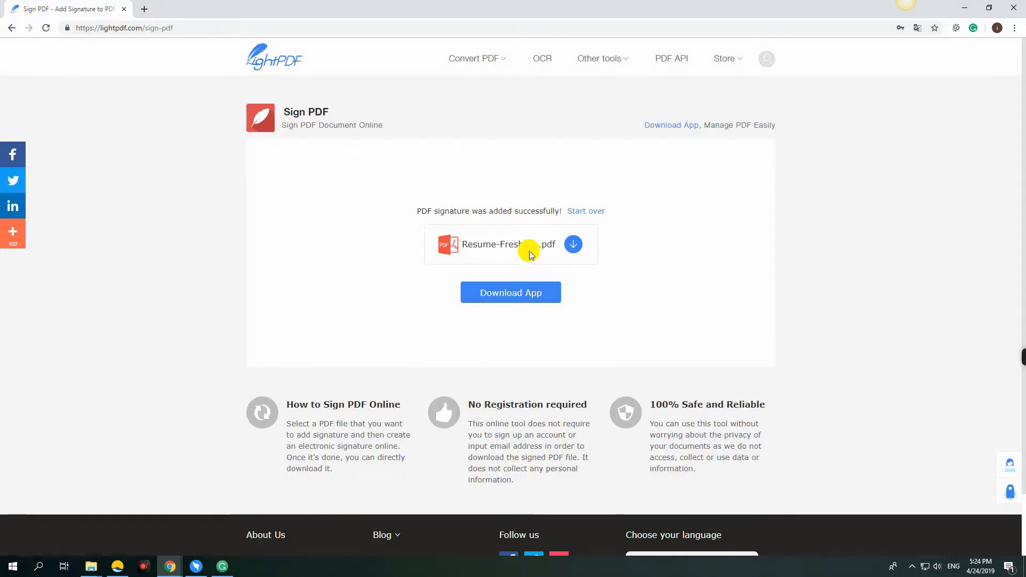
Download and open the signed resume, then pick sample.pdf in ApowerPDF's Open Files.
left_click(572, 244)
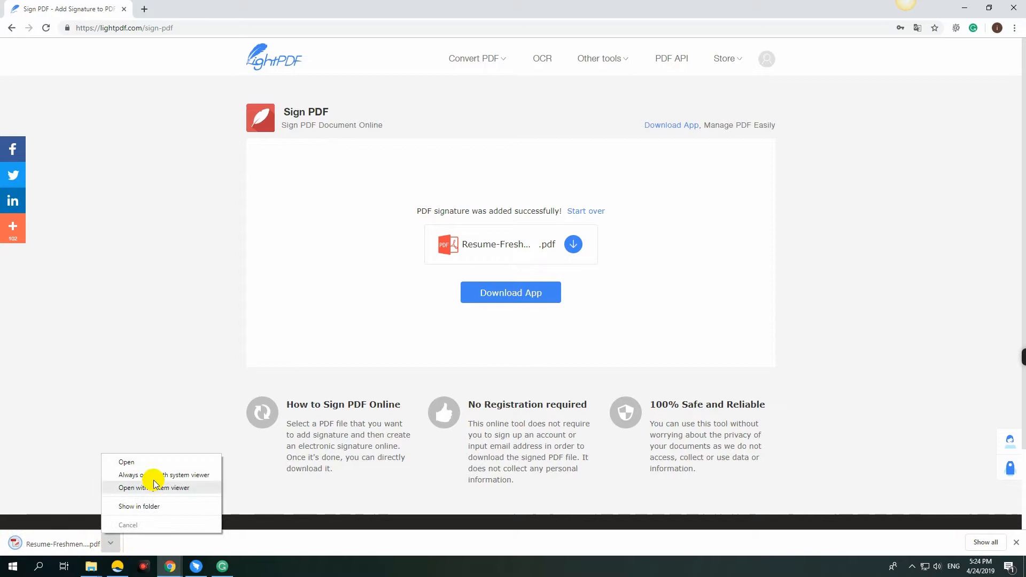
left_click(126, 461)
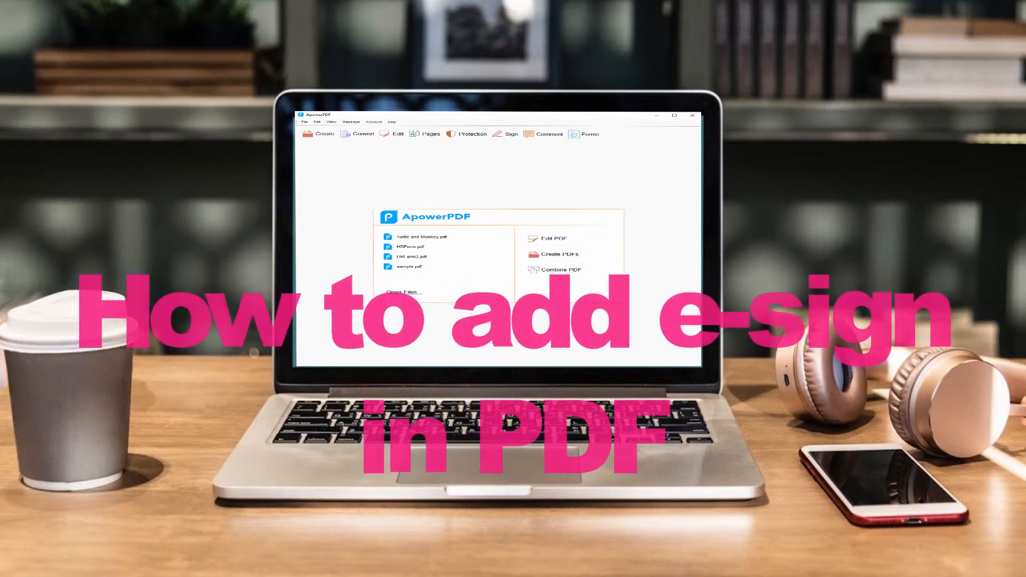
left_click(404, 293)
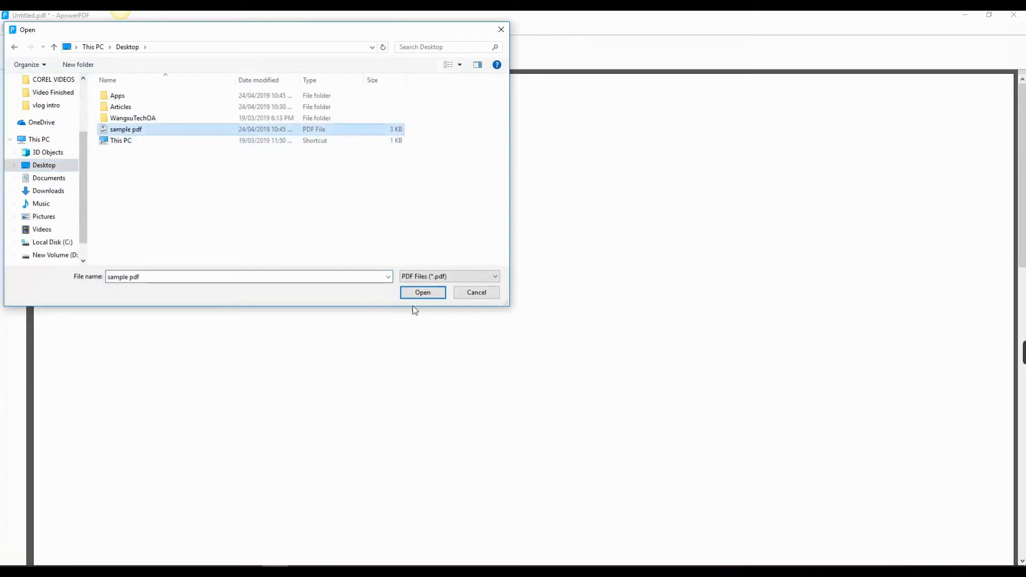
Open sample.pdf and mark a Place Signature area below the paragraphs on page one.
left_click(422, 292)
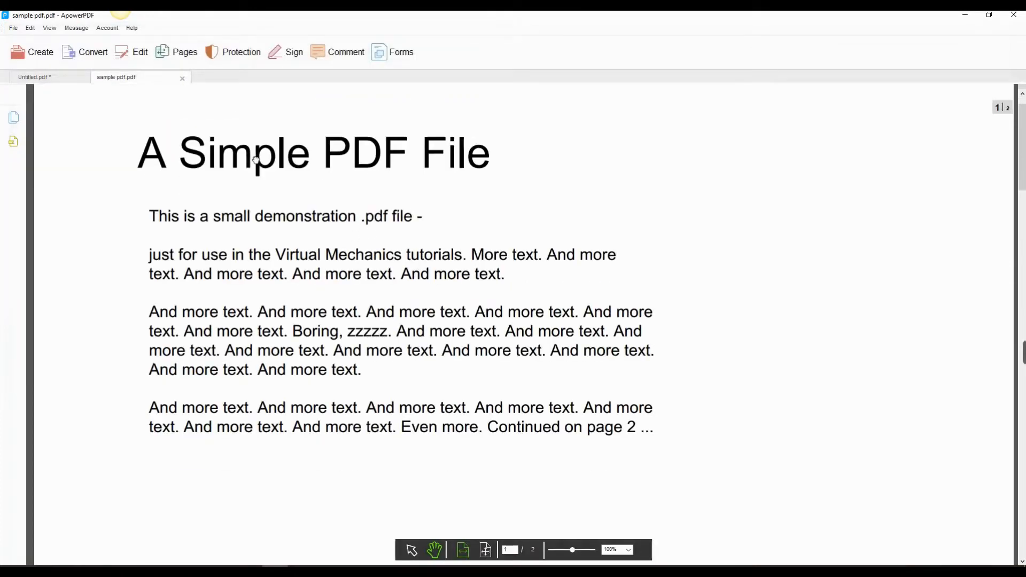
left_click(294, 51)
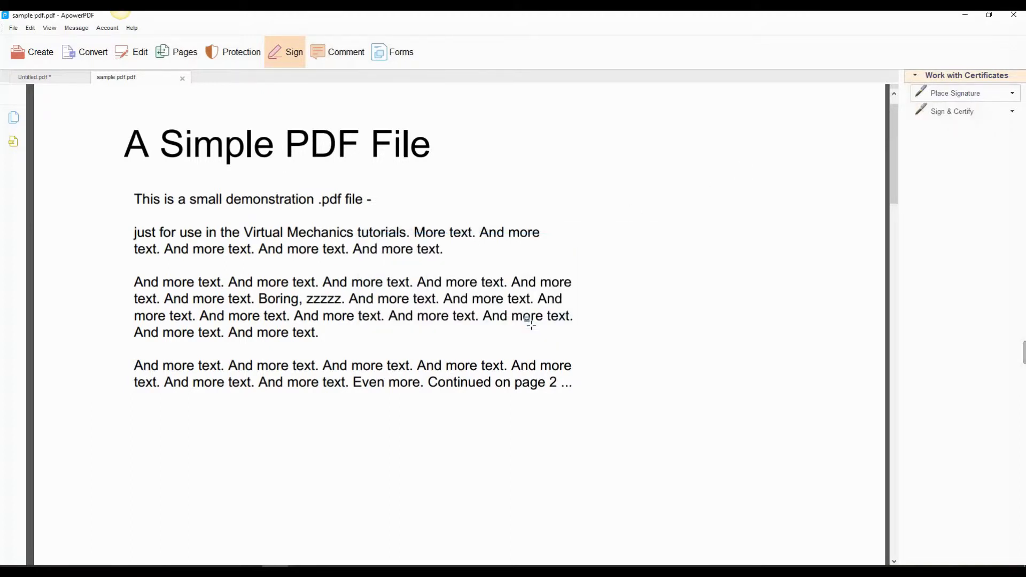
scroll("down", 3)
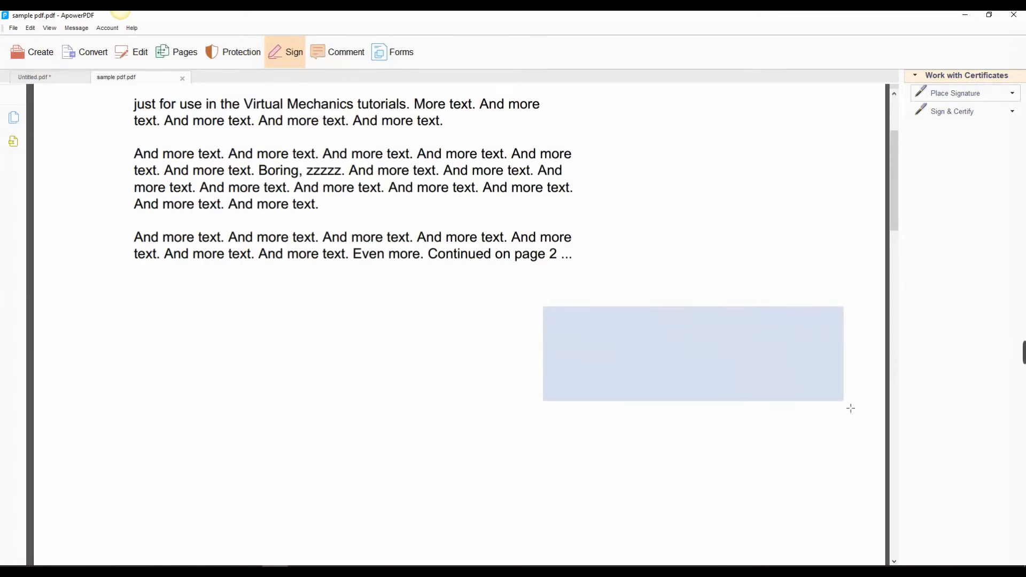
left_click(693, 353)
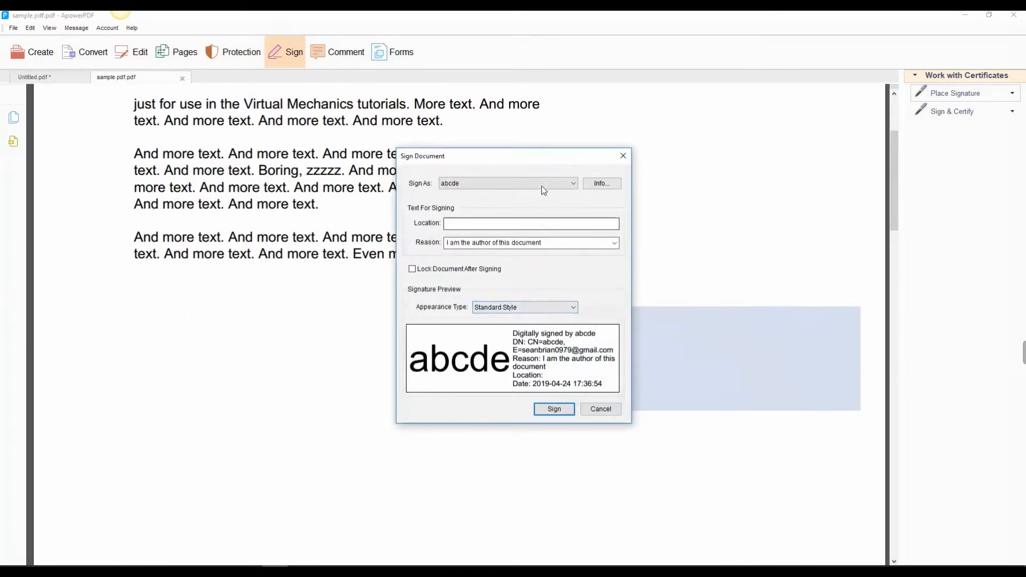
Create a self-signed digital ID, sign with the abcde certificate, and save 'sample.pdf 1.pdf'.
left_click(572, 183)
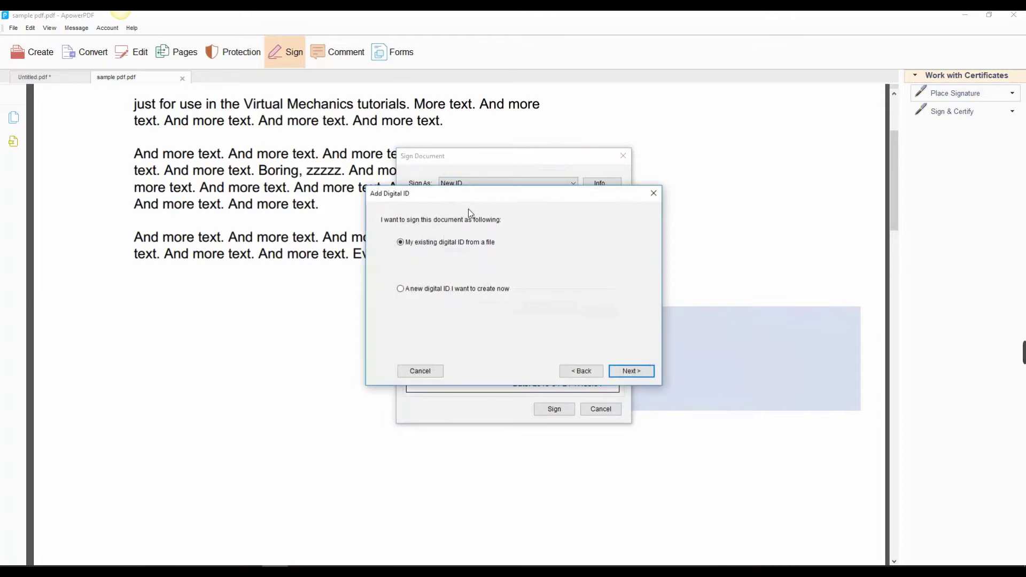
left_click(399, 288)
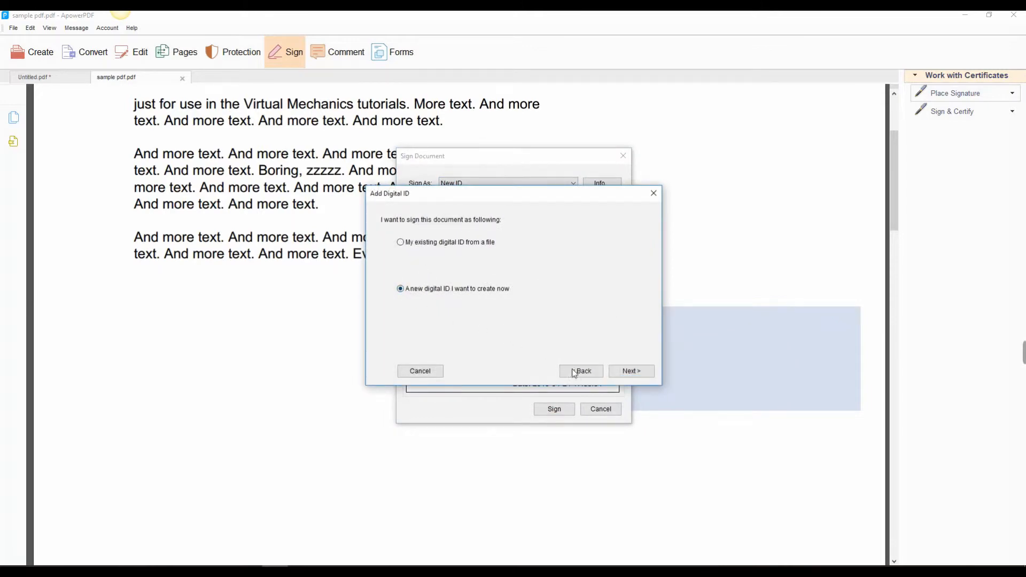
left_click(630, 371)
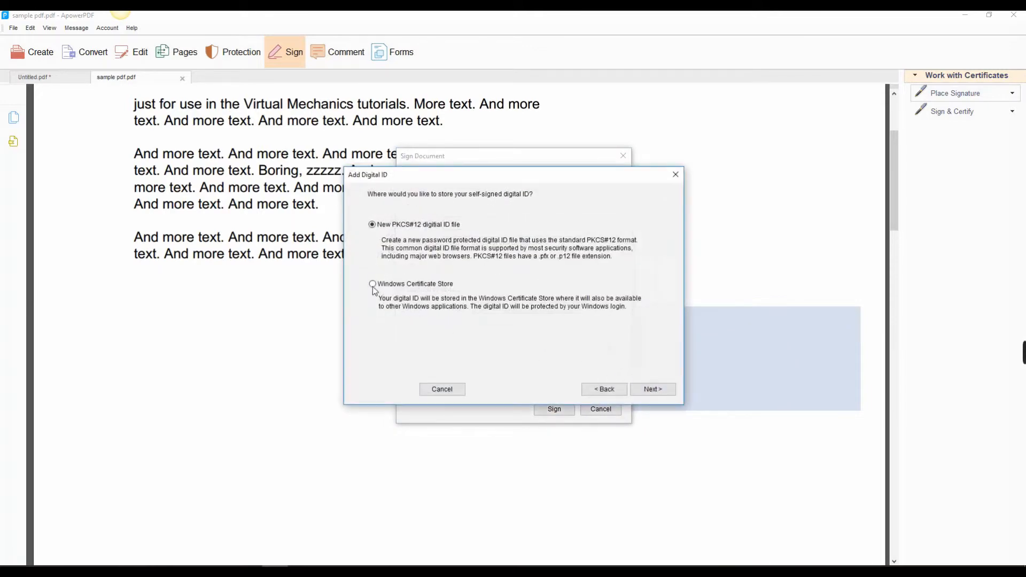
left_click(652, 388)
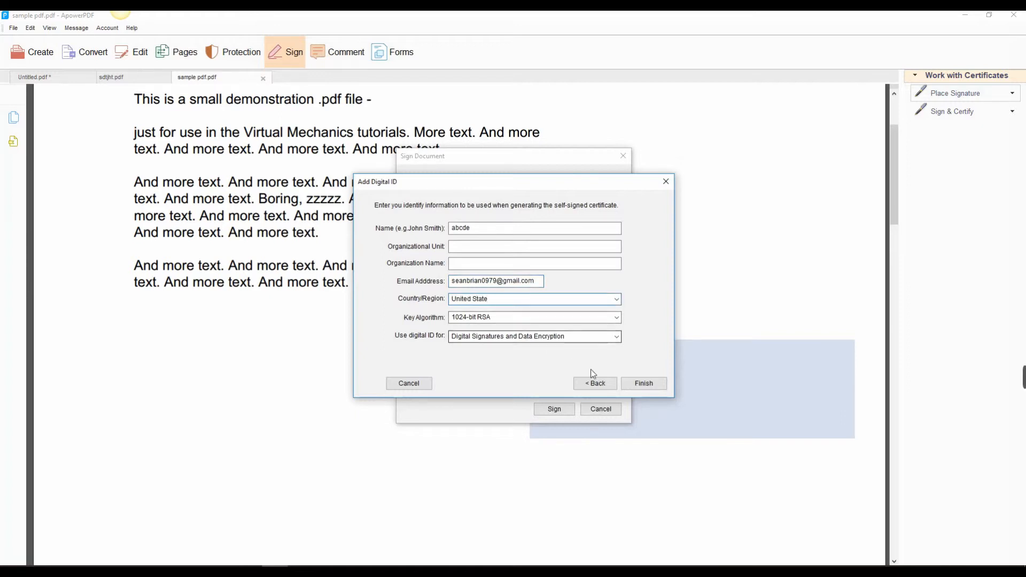
left_click(642, 383)
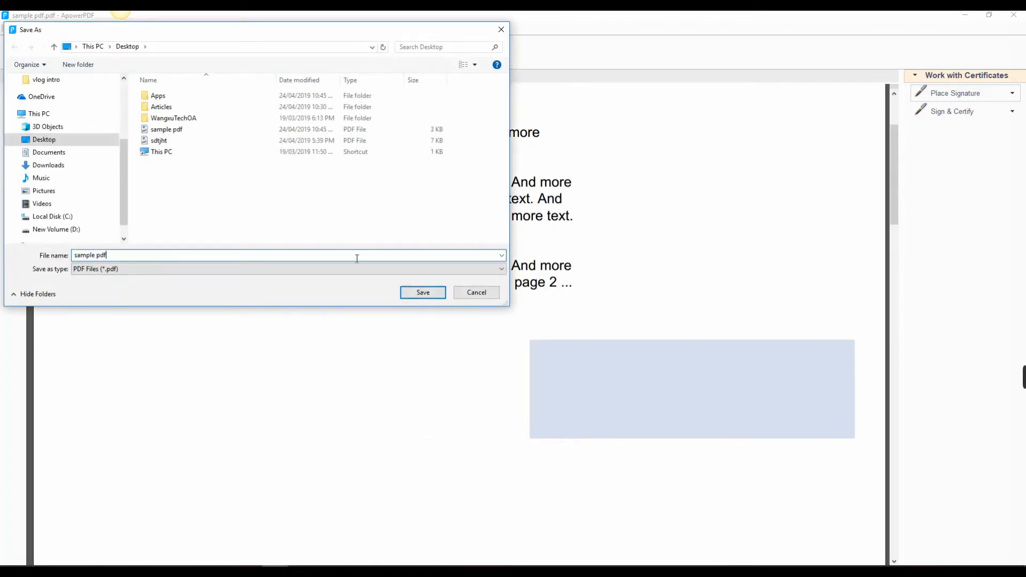
left_click(422, 292)
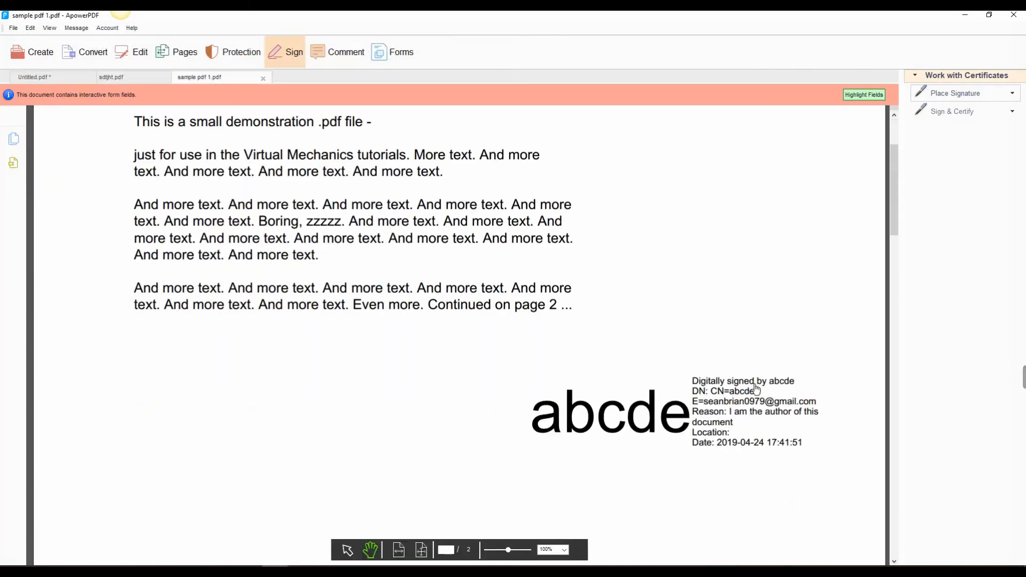